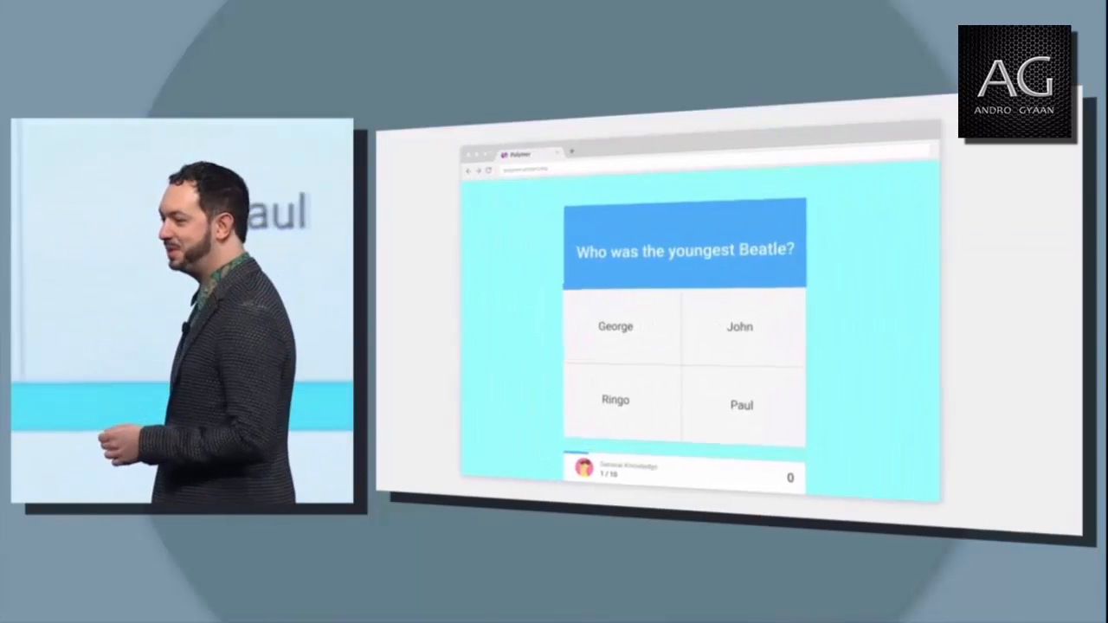
# - Choose the George tile as the answer to 'Who was the youngest Beatle?'
pyautogui.click(617, 327)
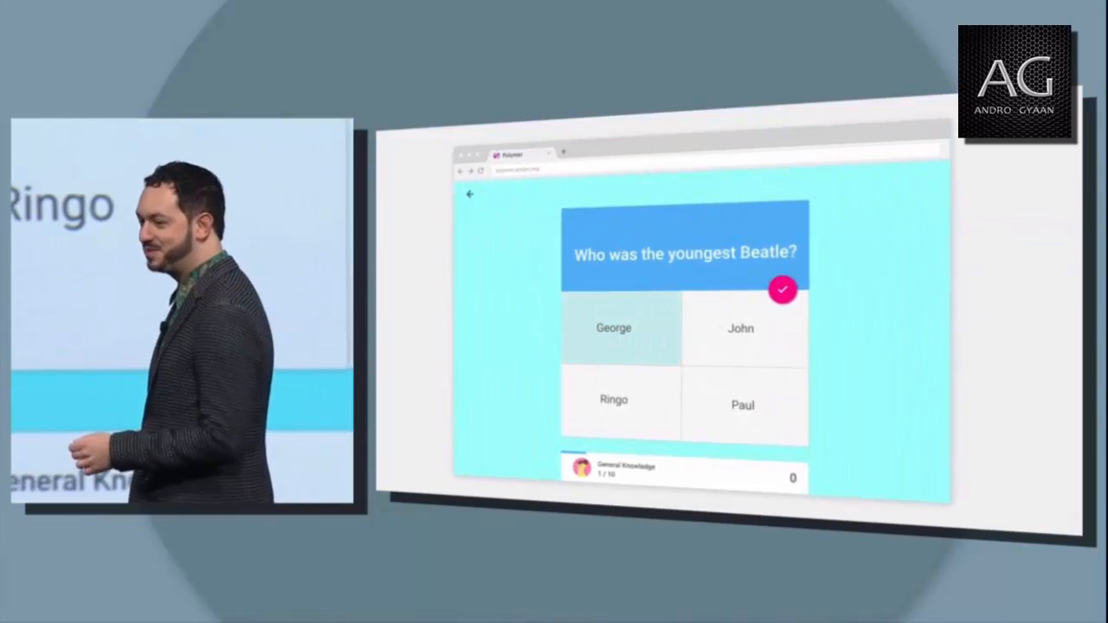